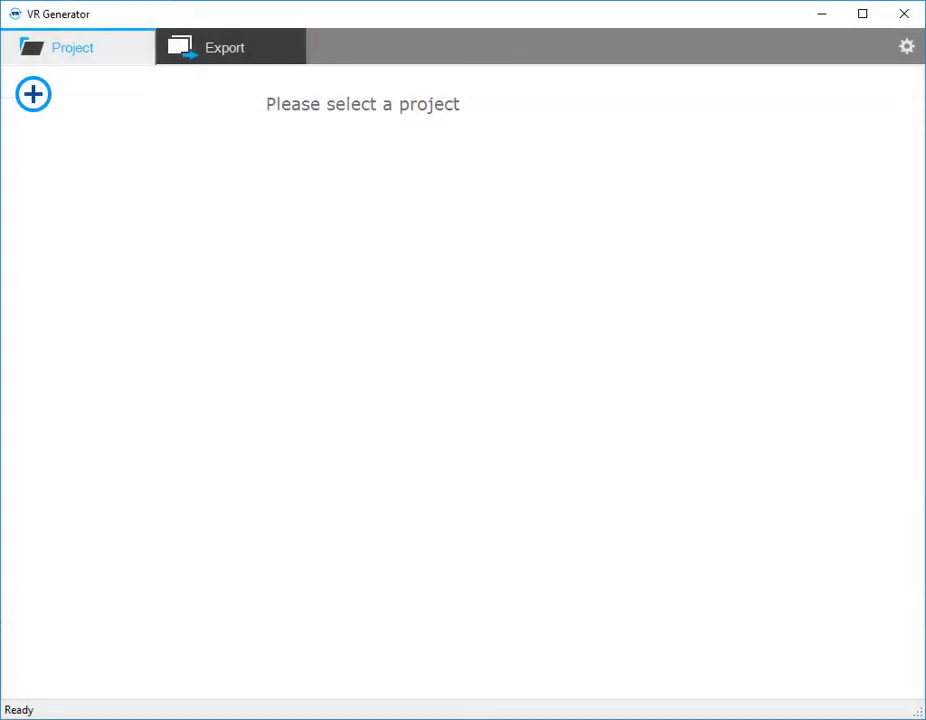
{"action": "mouse_move", "coordinate": [506, 350]}
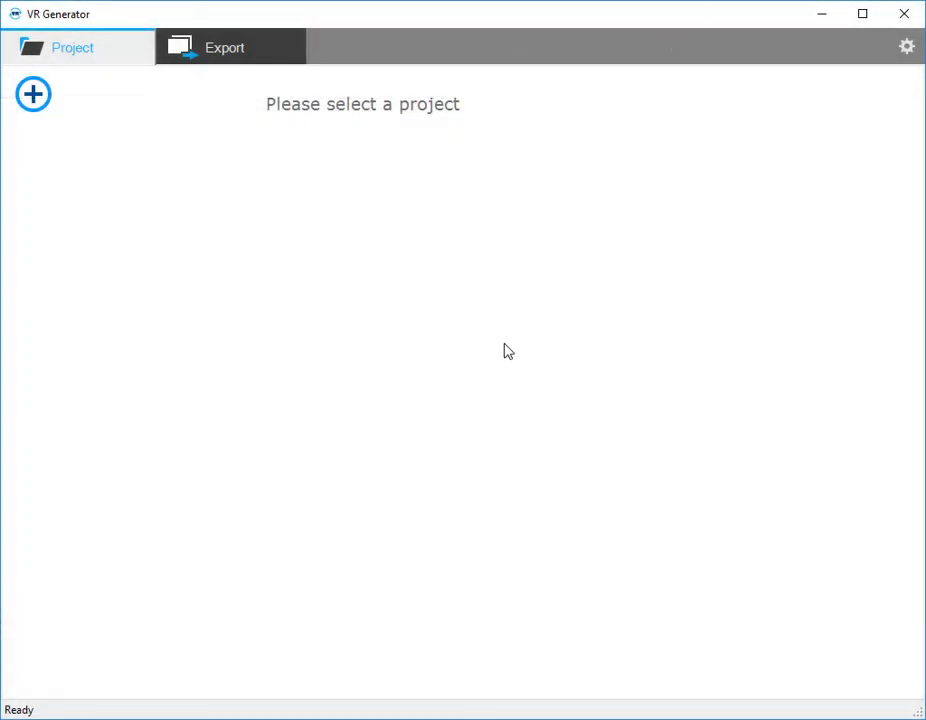
{"action": "mouse_move", "coordinate": [172, 206]}
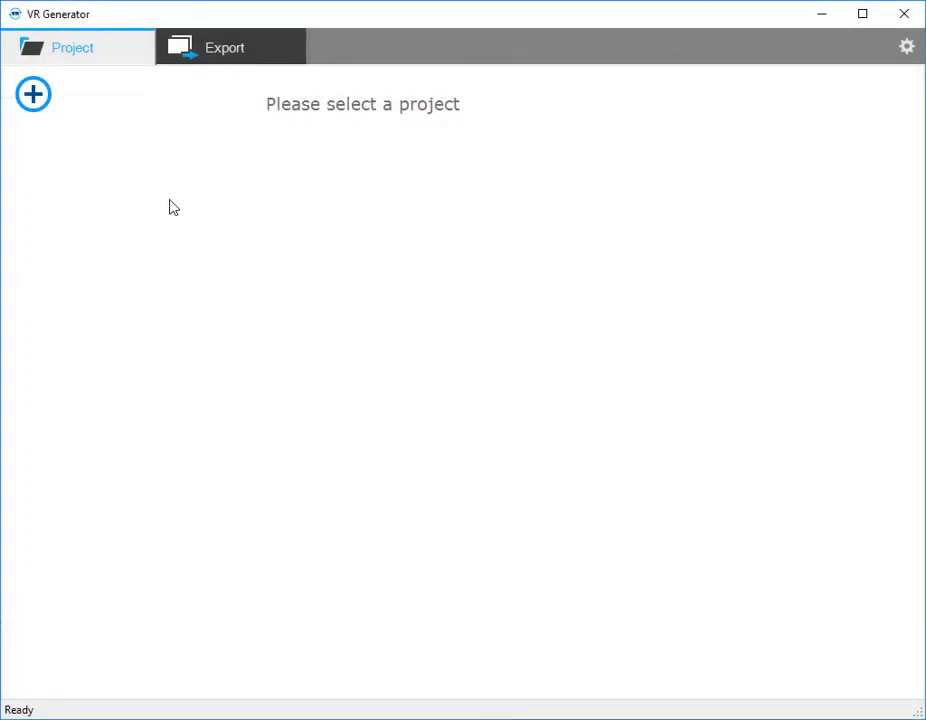
Add the PointSense Plant DataSet folder from the Desktop as a project and show its export settings.
{"action": "left_click", "coordinate": [32, 94]}
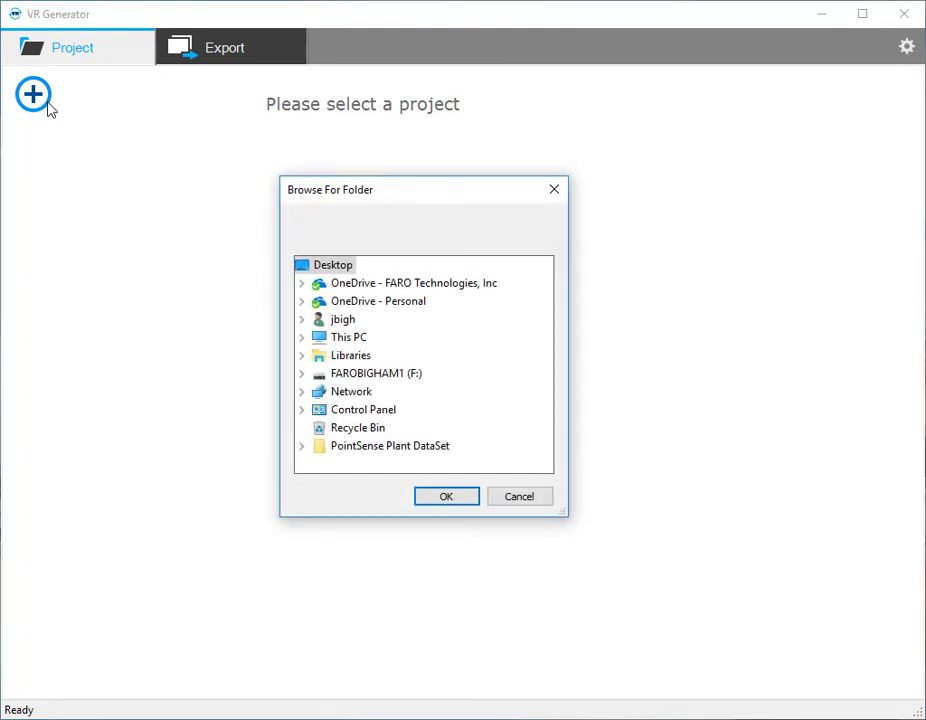
{"action": "mouse_move", "coordinate": [420, 444]}
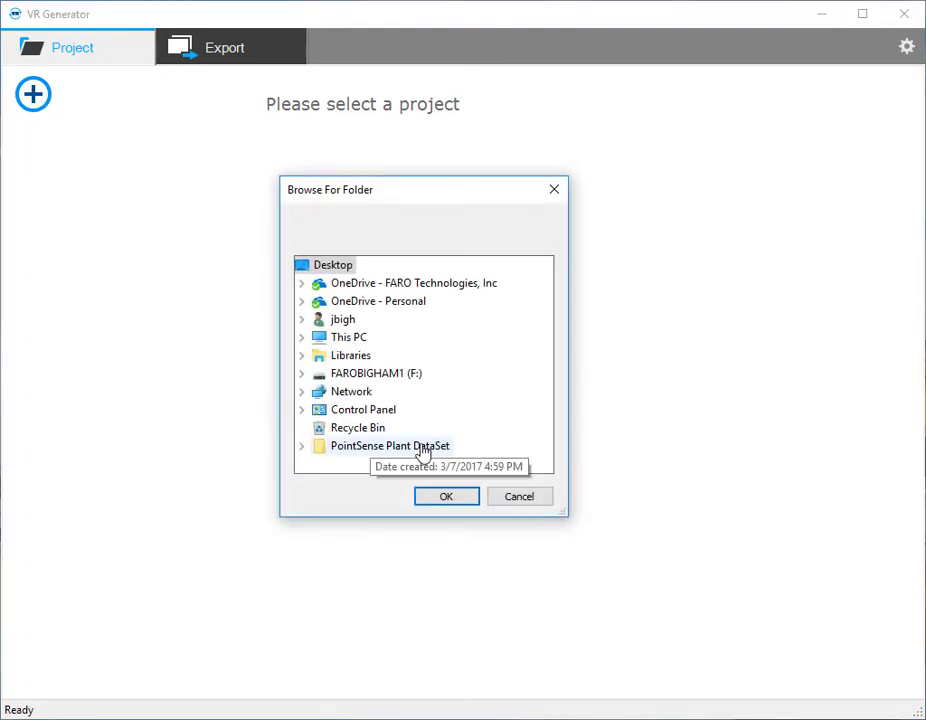
{"action": "left_click", "coordinate": [446, 496]}
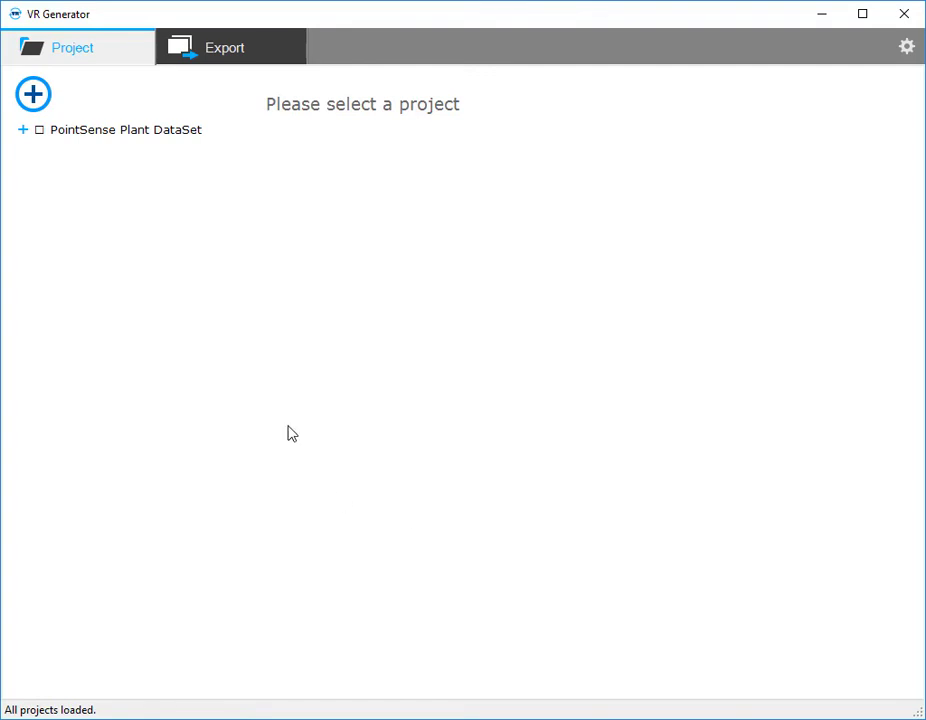
{"action": "left_click", "coordinate": [124, 128]}
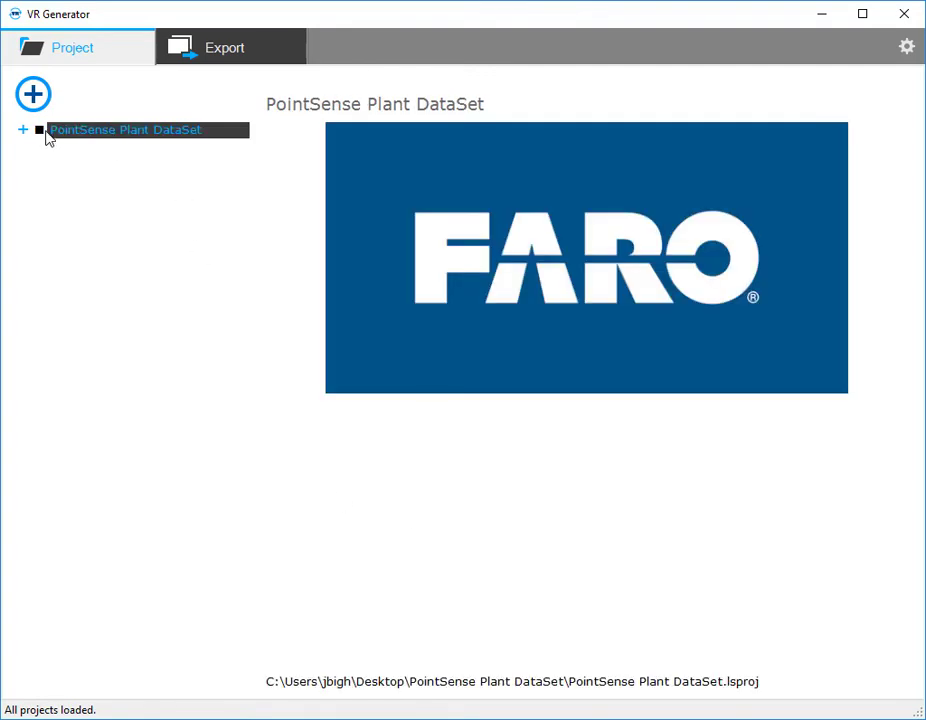
{"action": "left_click", "coordinate": [224, 48]}
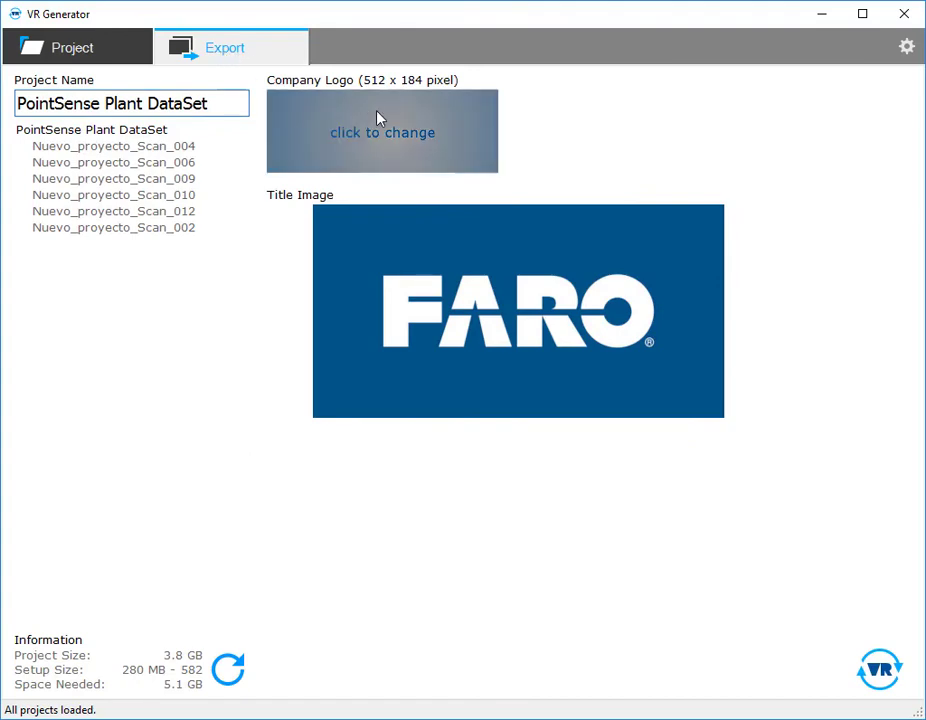
Set the rsz_1logo image from the Desktop as the project's company logo.
{"action": "left_click", "coordinate": [382, 132]}
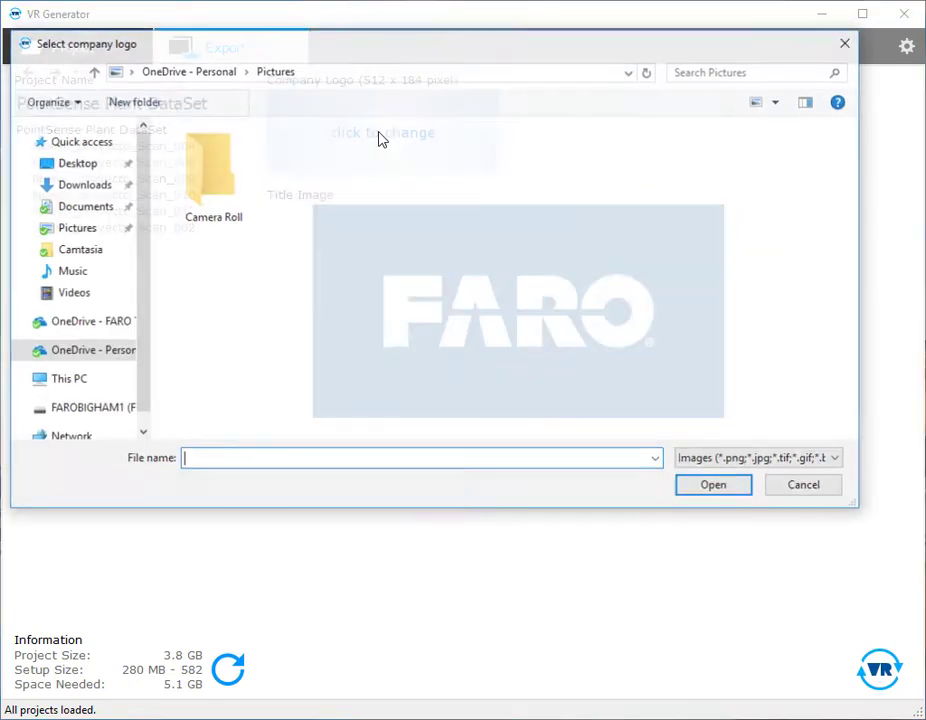
{"action": "left_click", "coordinate": [76, 162]}
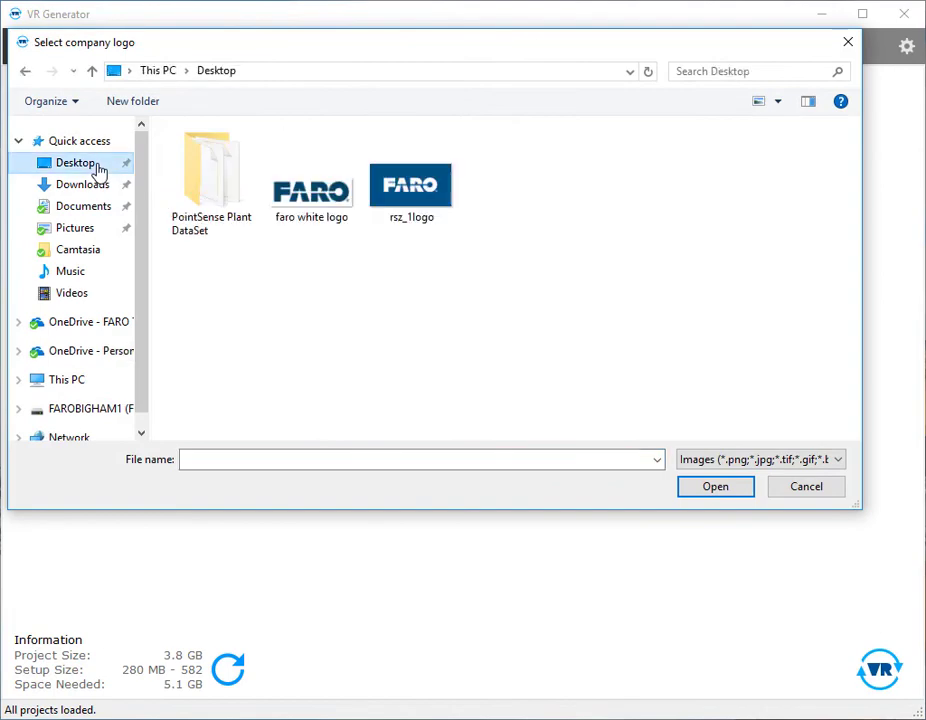
{"action": "left_click", "coordinate": [412, 184]}
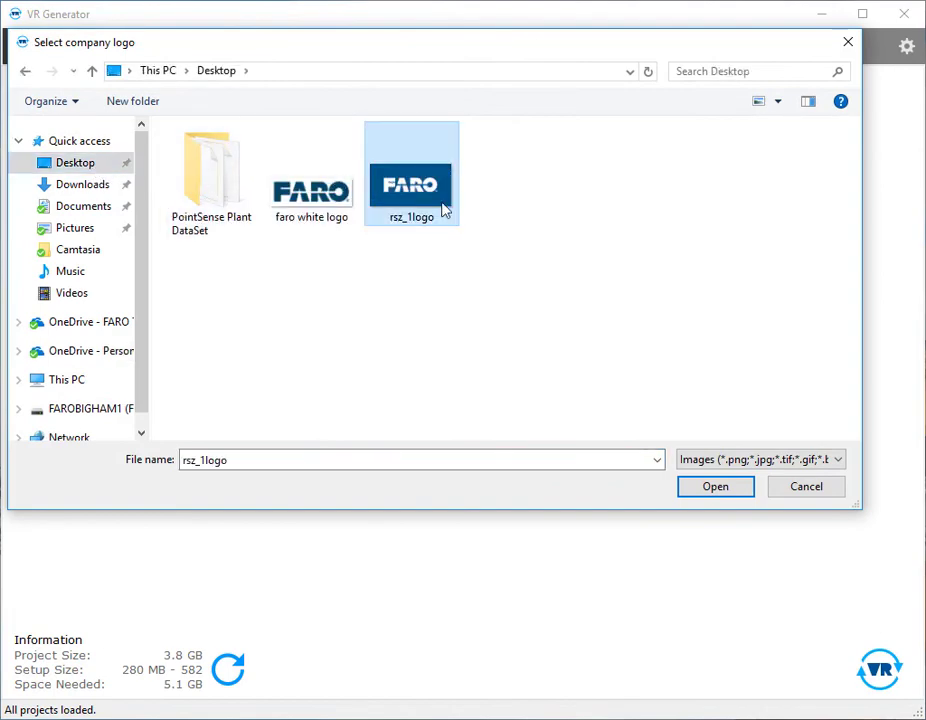
{"action": "left_click", "coordinate": [716, 486]}
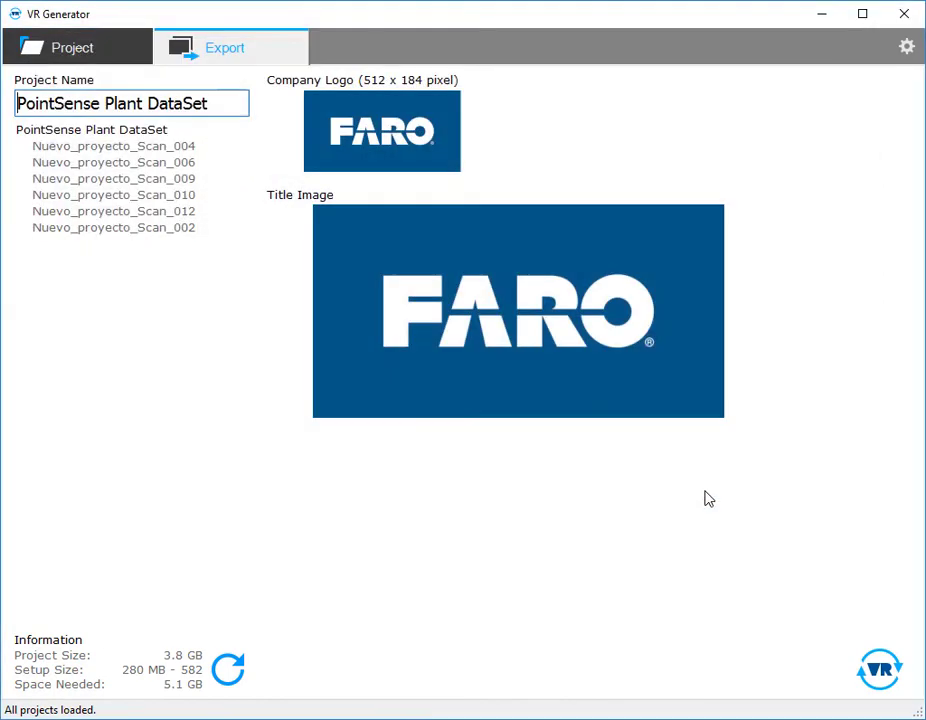
{"action": "mouse_move", "coordinate": [720, 512]}
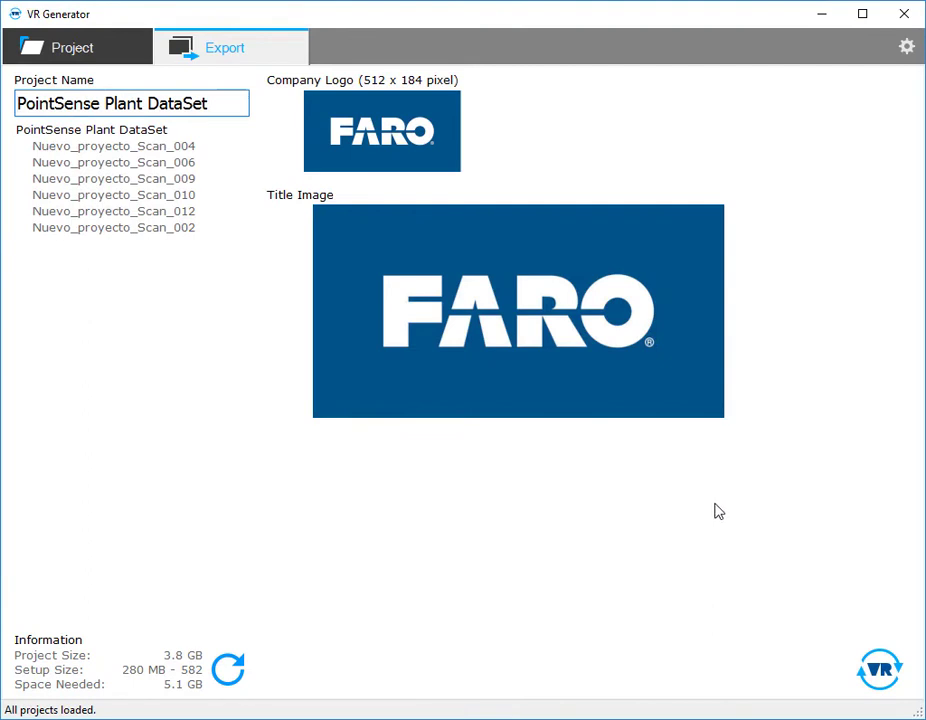
{"action": "mouse_move", "coordinate": [888, 680]}
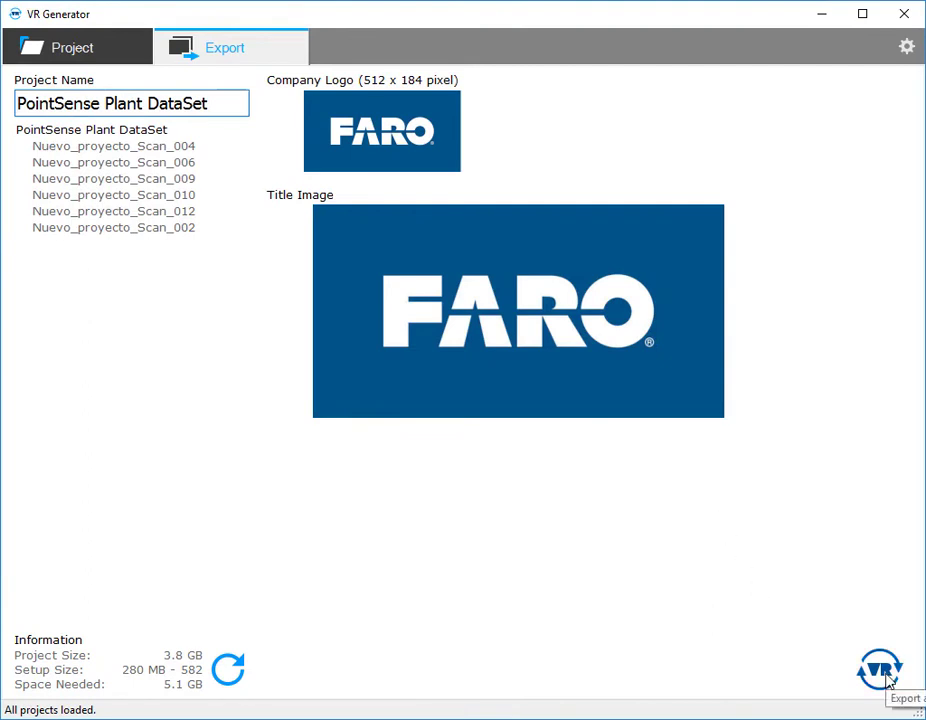
Export the project as a VR installer saved to the Desktop, acknowledging the trial logo warning.
{"action": "left_click", "coordinate": [880, 670]}
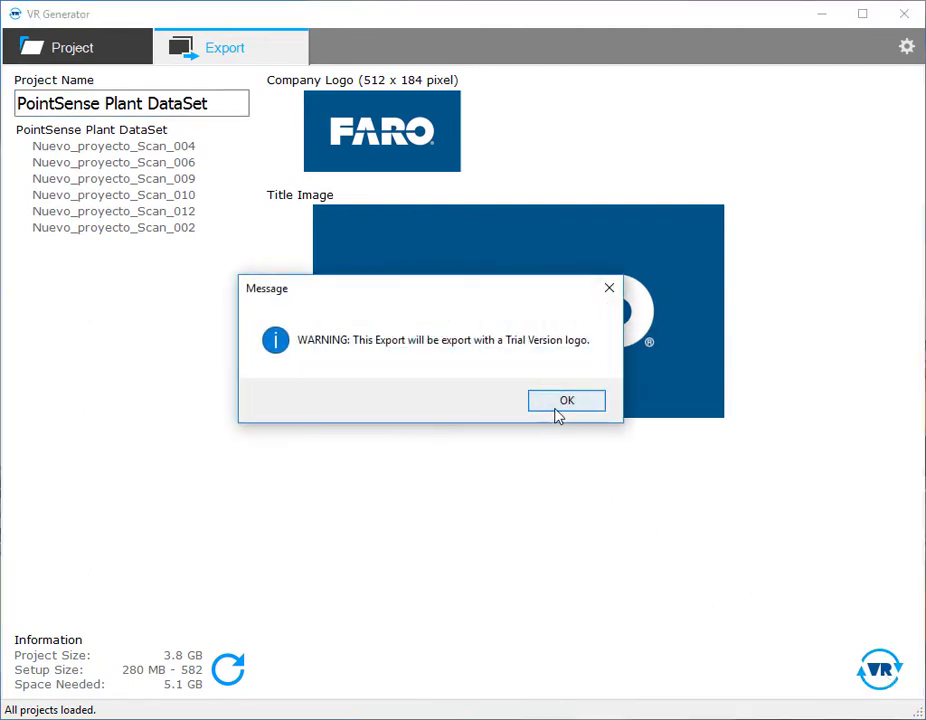
{"action": "left_click", "coordinate": [566, 400]}
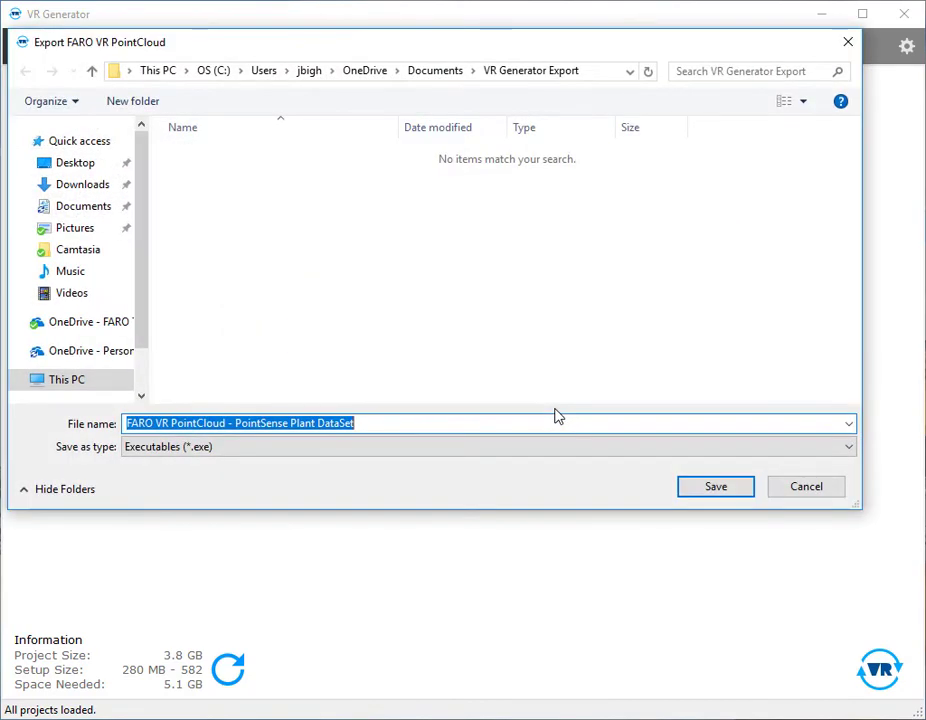
{"action": "left_click", "coordinate": [76, 162]}
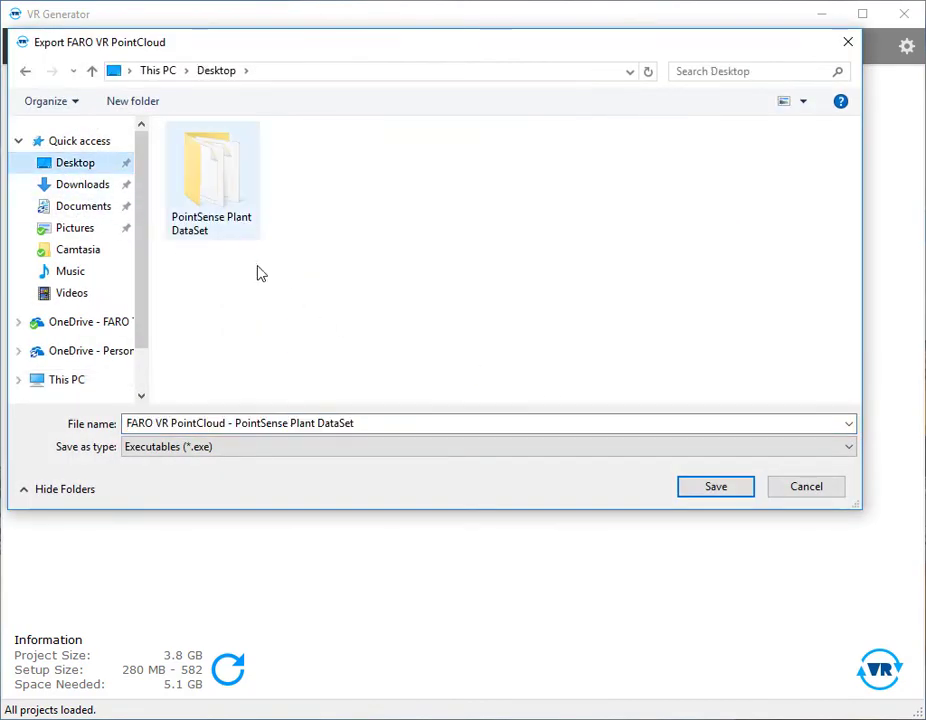
{"action": "left_click", "coordinate": [716, 486]}
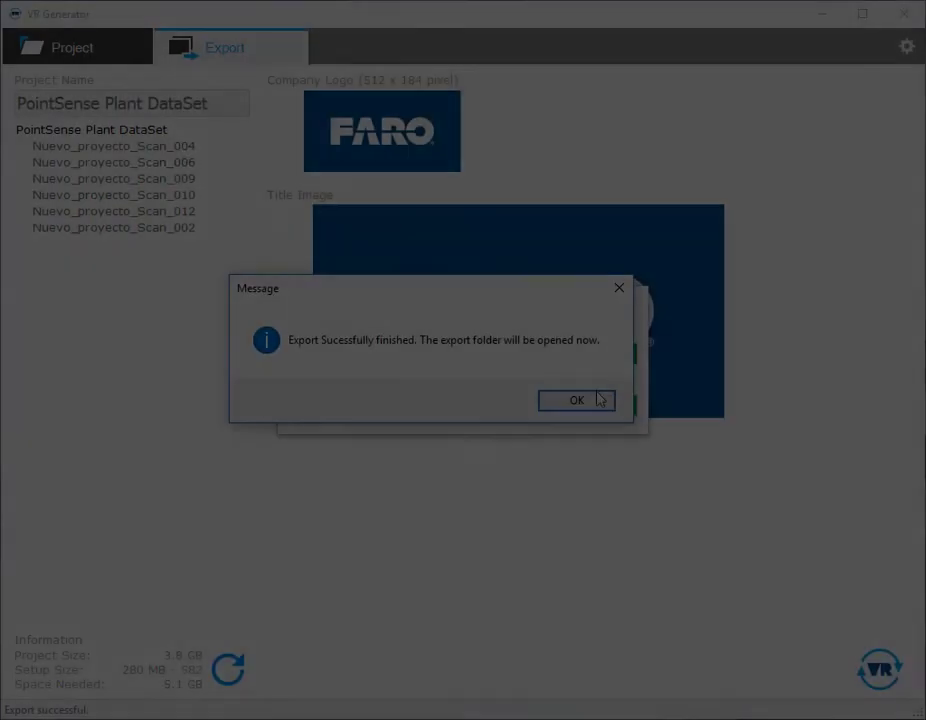
Run the exported installer from the Desktop and install the VR point cloud to the default folder.
{"action": "left_click", "coordinate": [576, 400]}
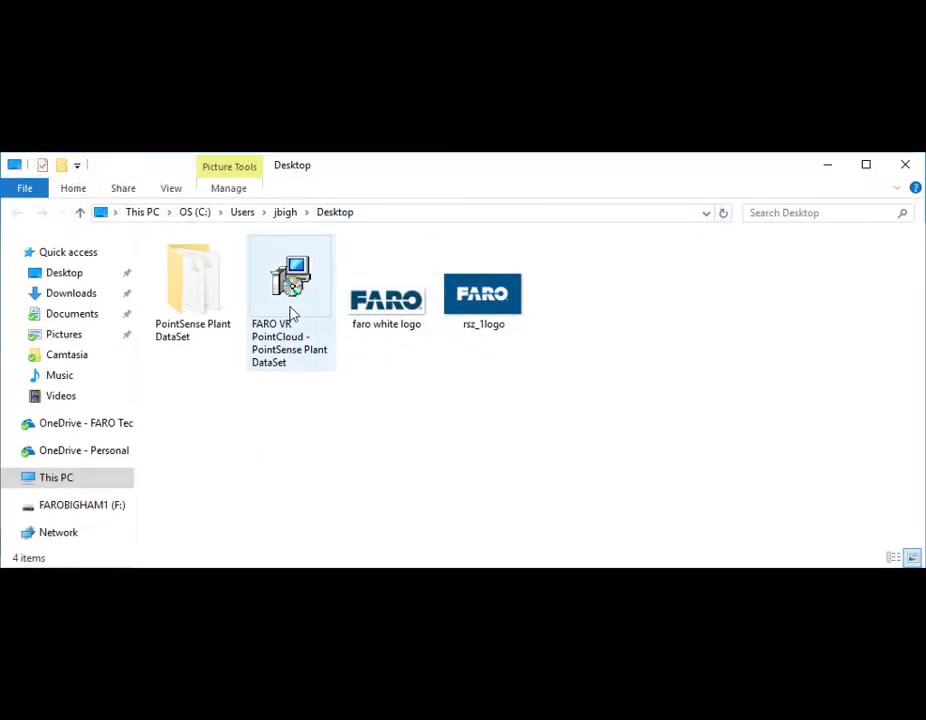
{"action": "double_click", "coordinate": [288, 280]}
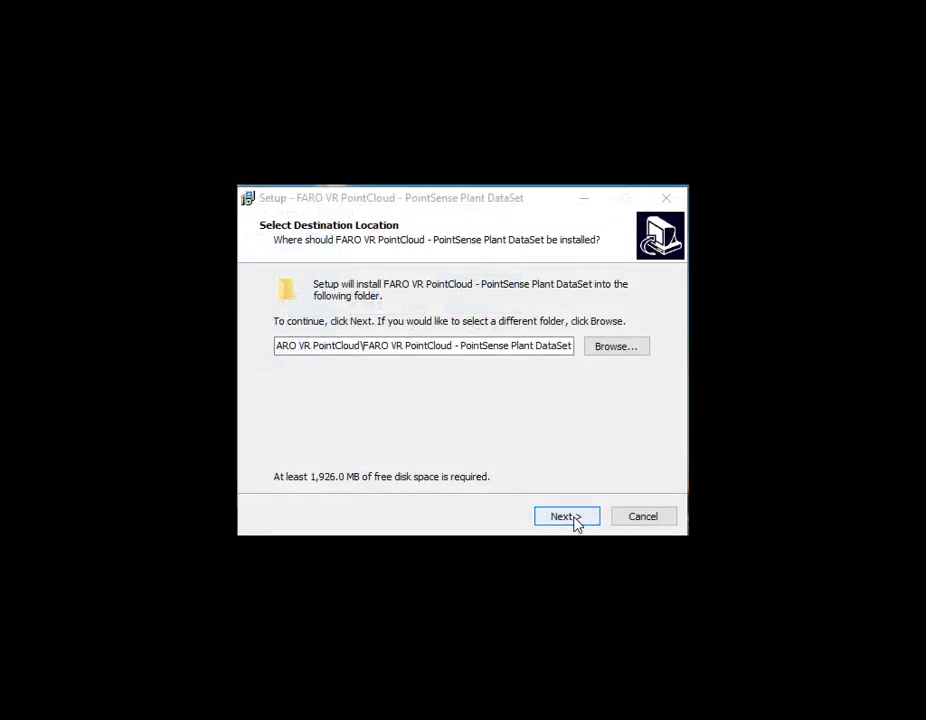
{"action": "left_click", "coordinate": [566, 516]}
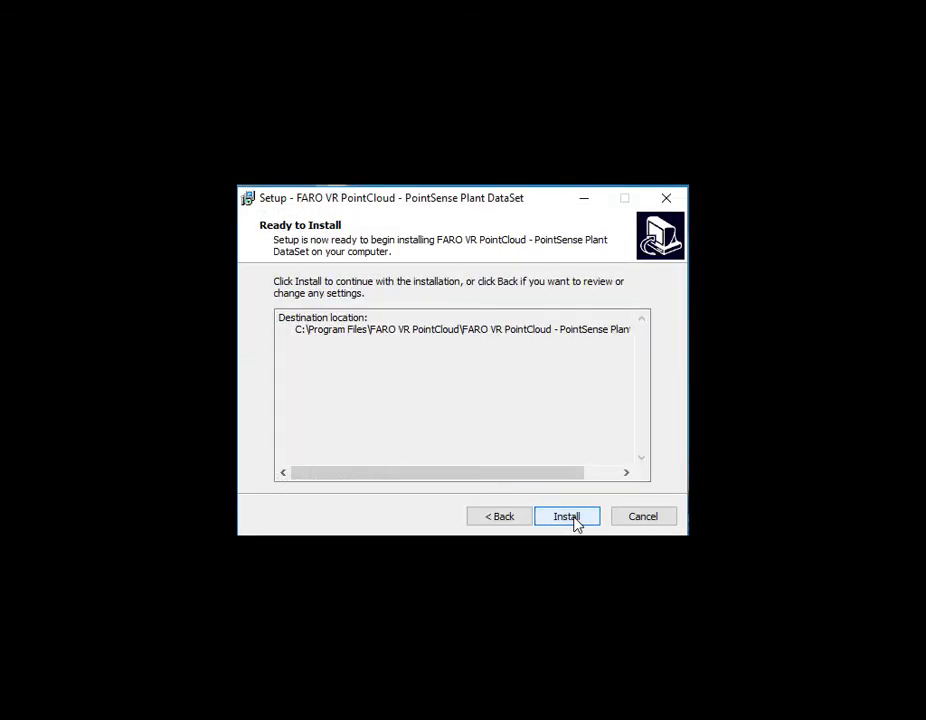
{"action": "left_click", "coordinate": [568, 516]}
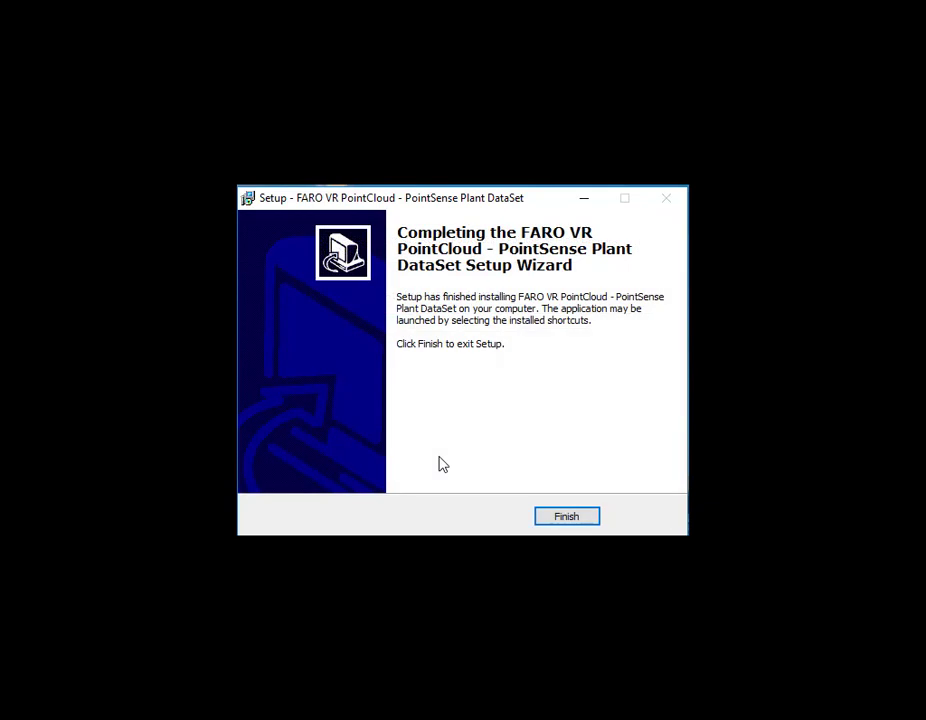
{"action": "left_click", "coordinate": [566, 516]}
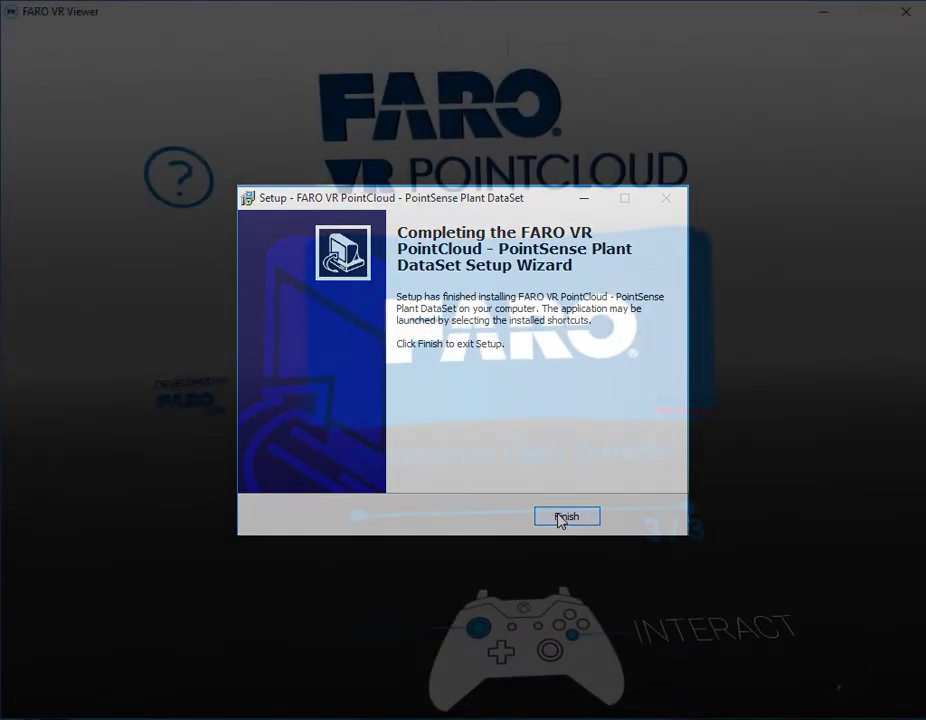
Start the FARO VR Viewer tutorial and advance to its look-left instruction.
{"action": "left_click", "coordinate": [566, 516]}
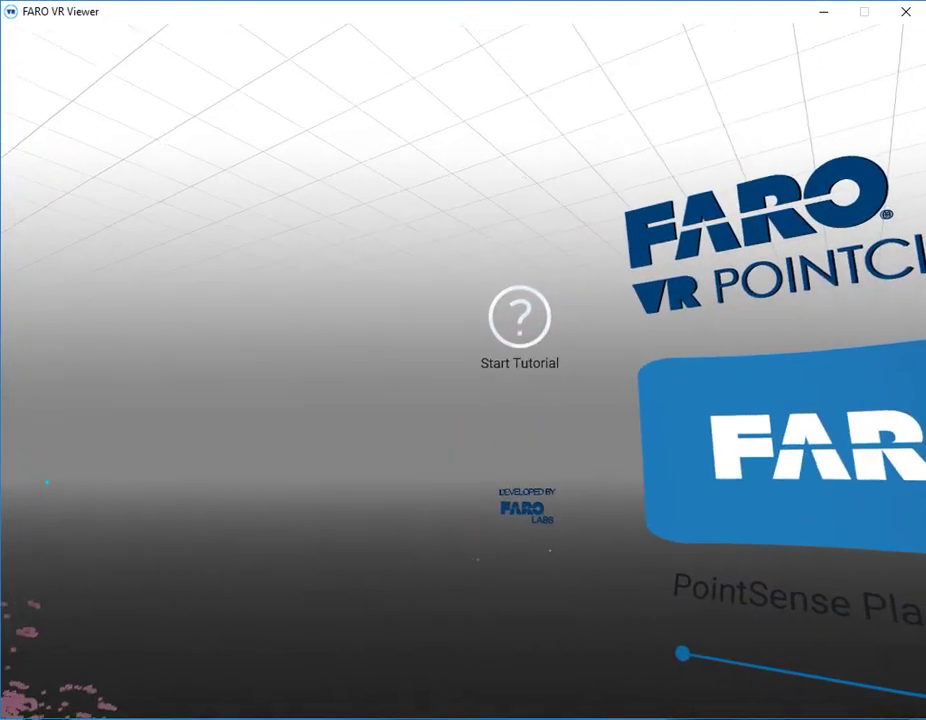
{"action": "left_click", "coordinate": [520, 316]}
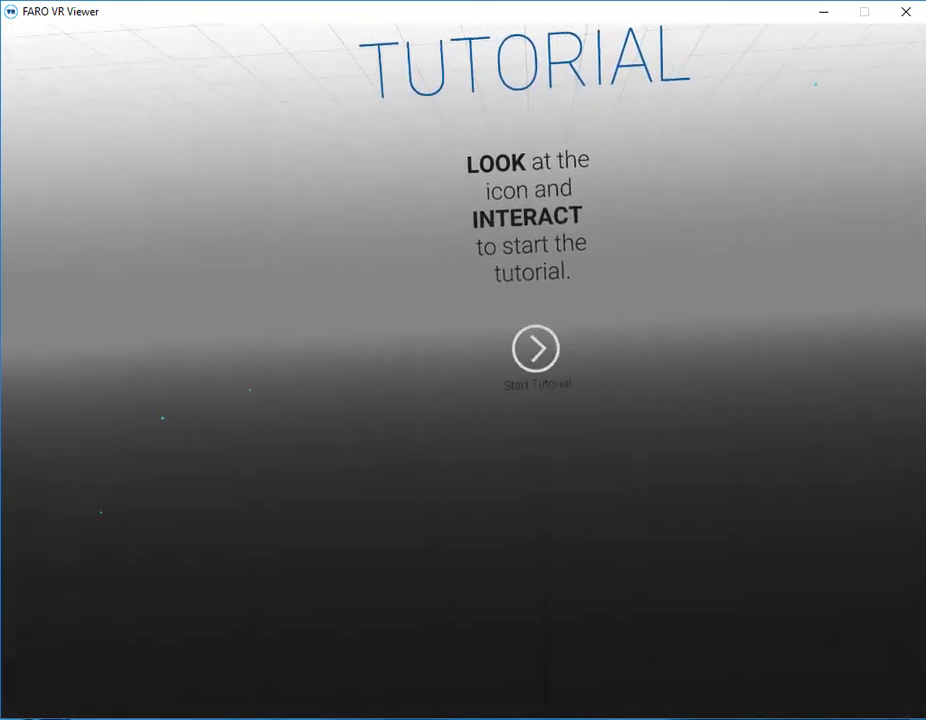
{"action": "left_click", "coordinate": [536, 348]}
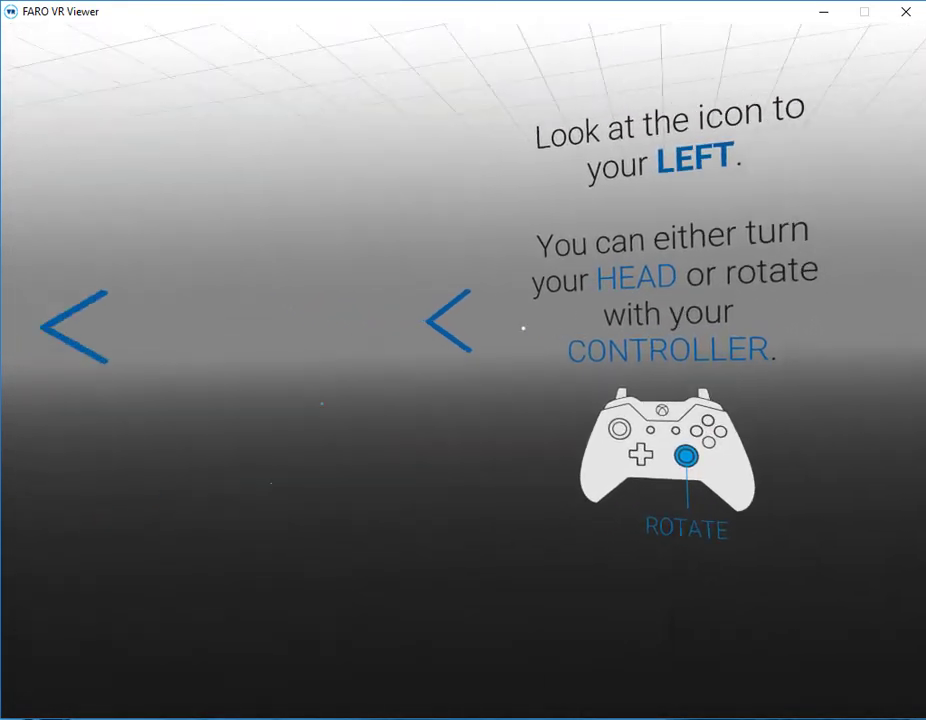